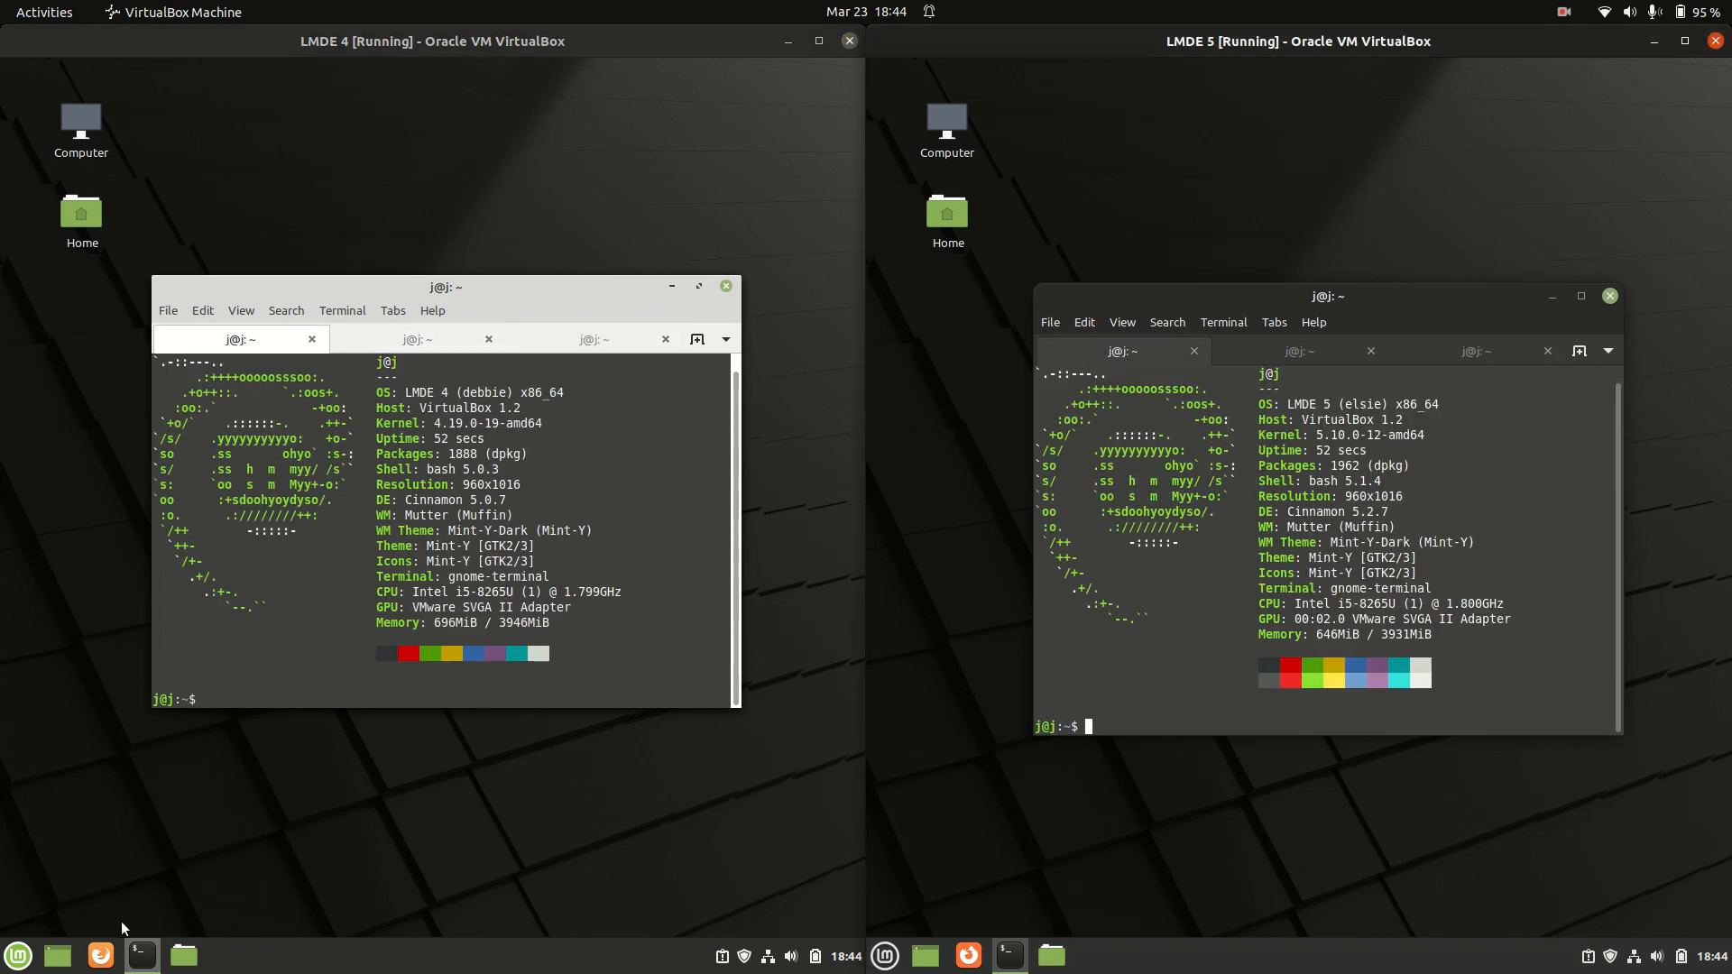
Open the Cinnamon menu on LMDE 4 and LMDE 5 to launch Nemo on each
{"action": "left_click", "coordinate": [17, 954]}
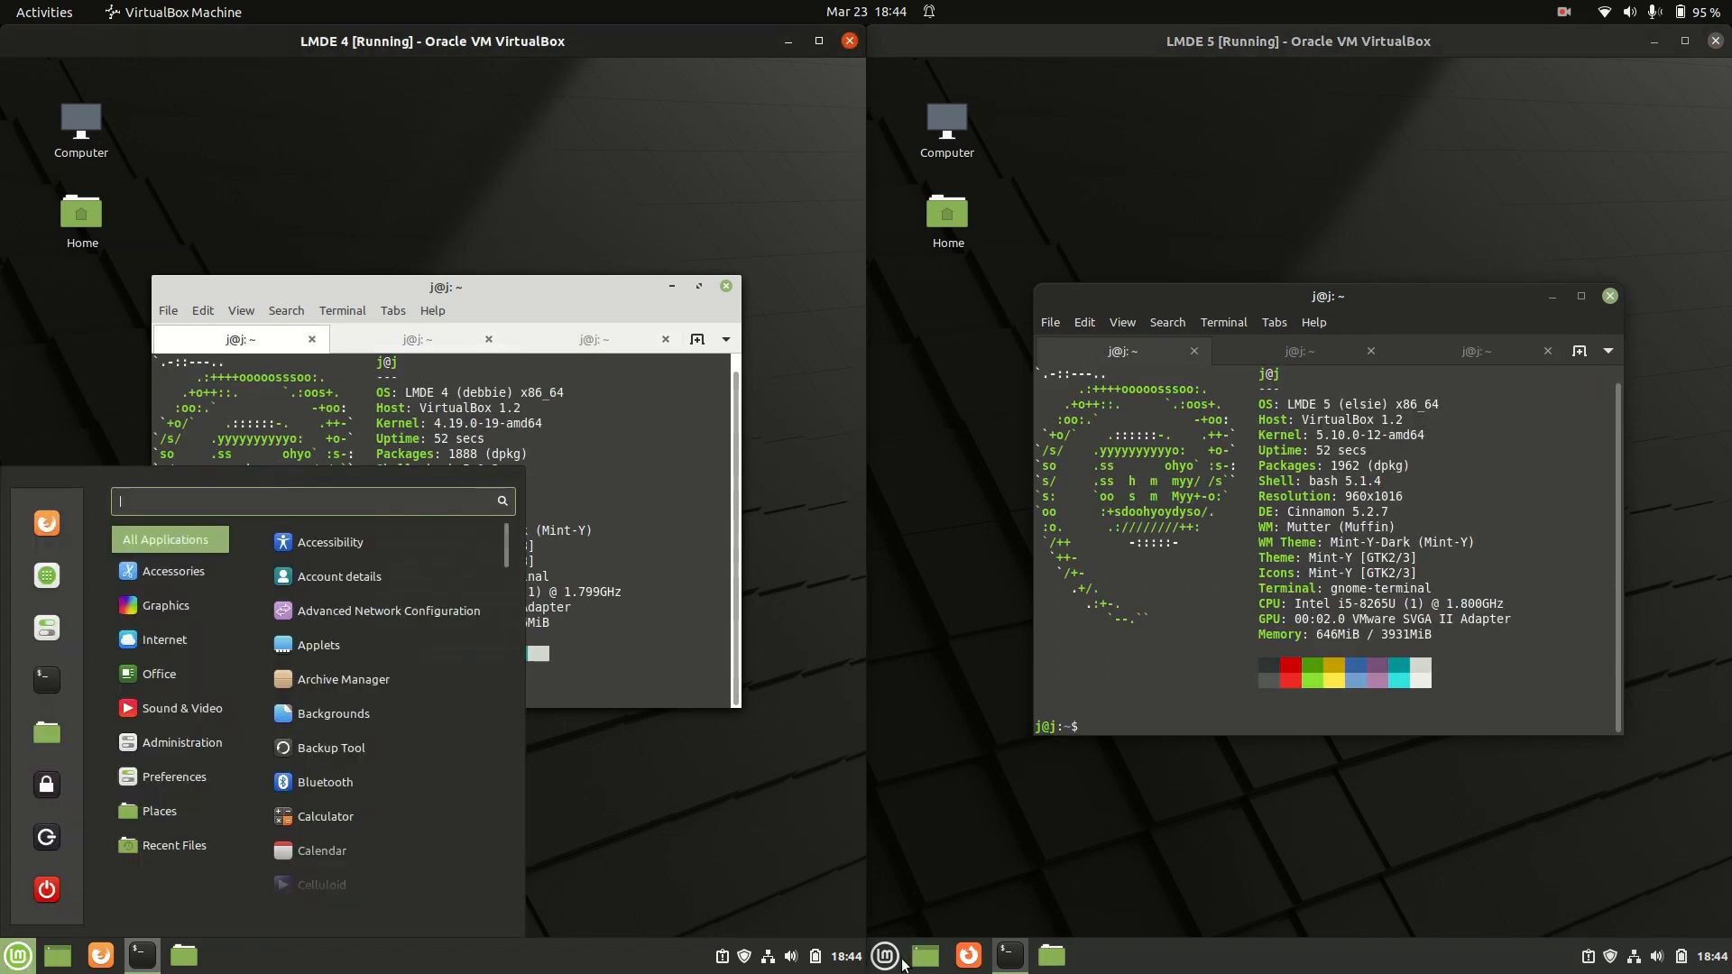
{"action": "left_click", "coordinate": [884, 954]}
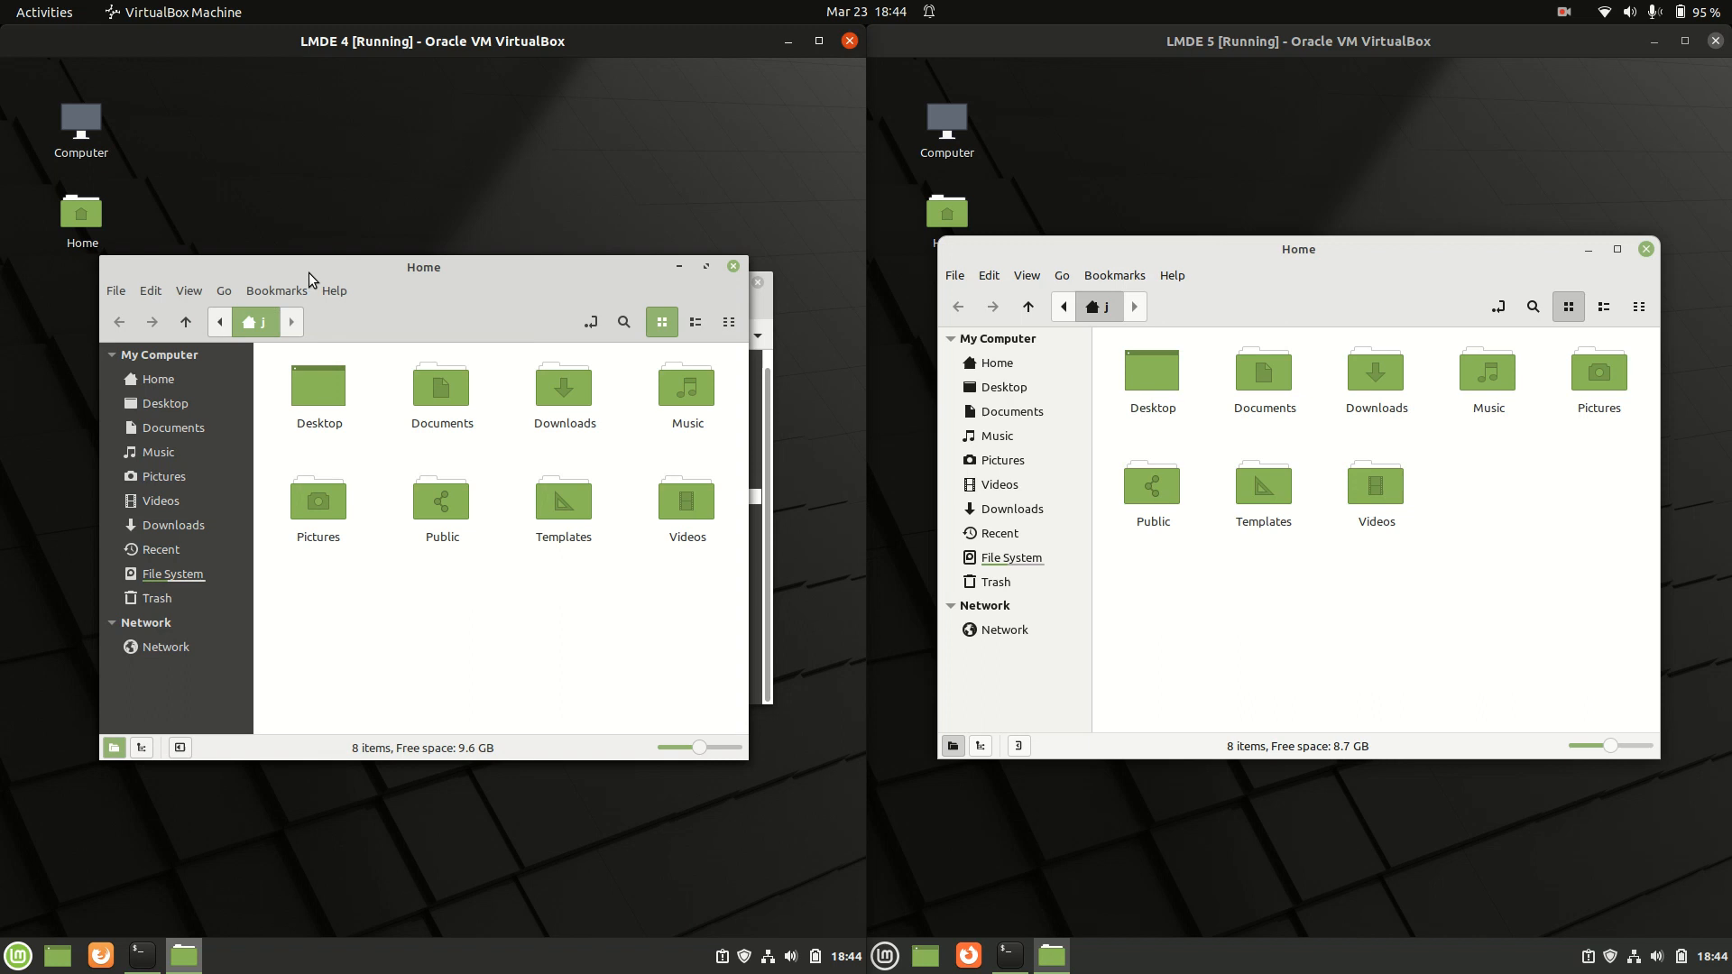
Close Nemo on LMDE 4, view Nemo 5.2.4's About dialog on LMDE 5, then close it
{"action": "left_click", "coordinate": [334, 291]}
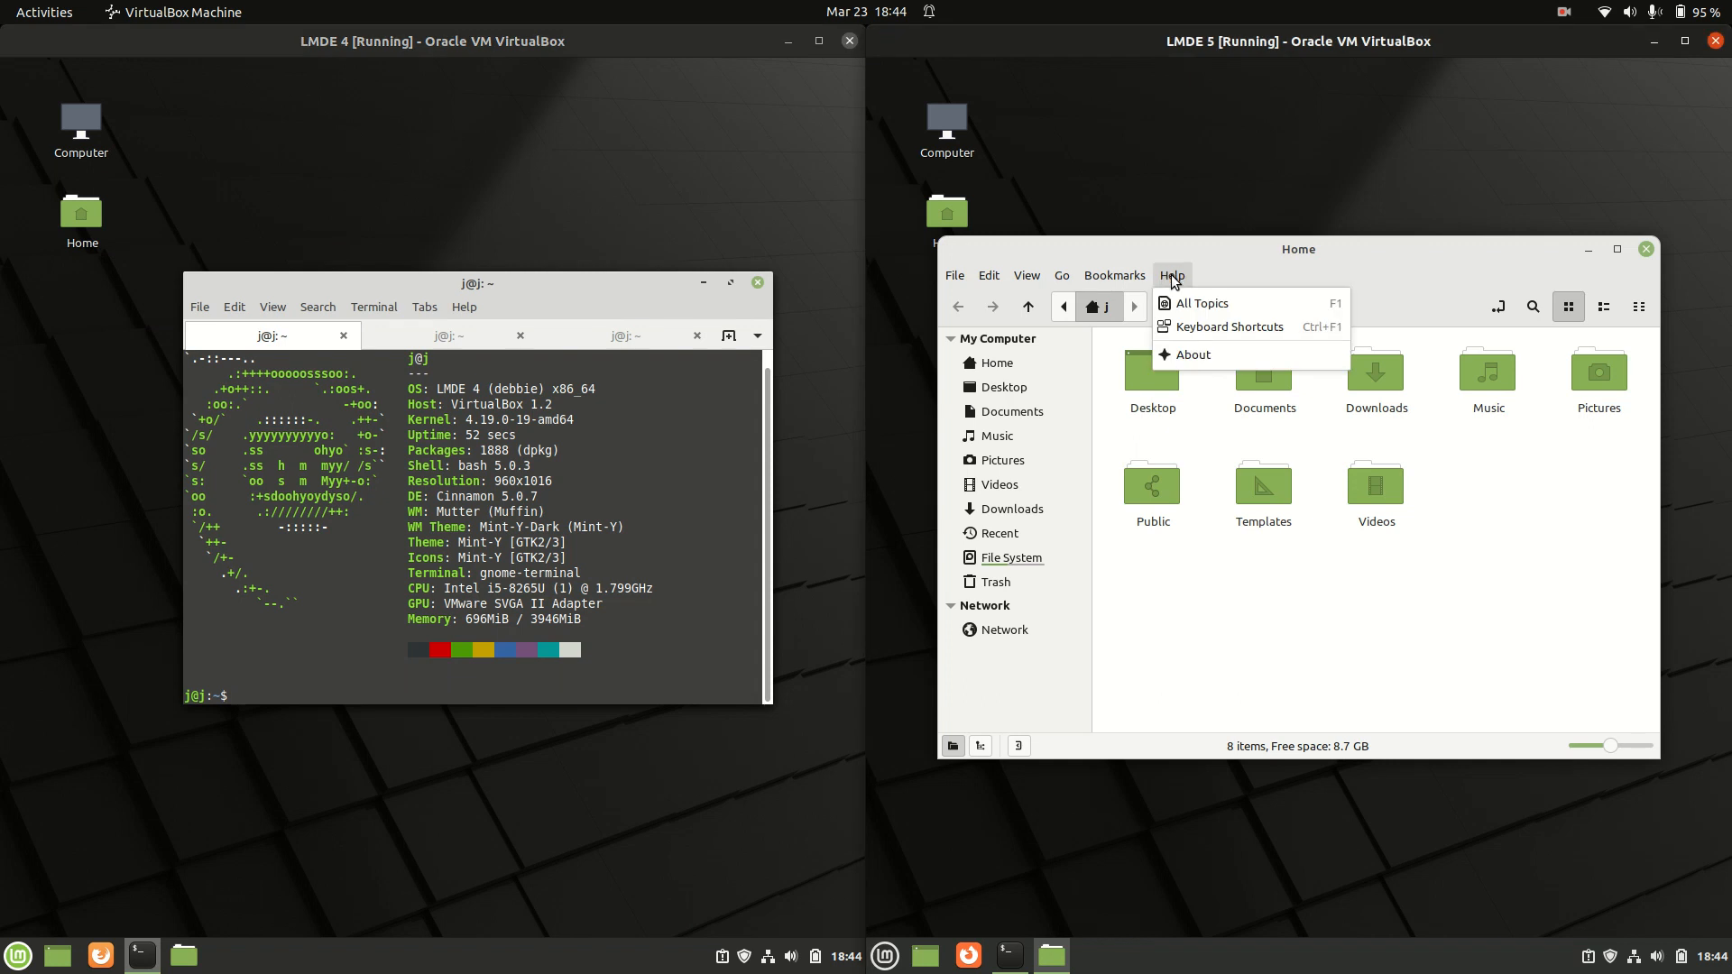
{"action": "left_click", "coordinate": [1192, 355]}
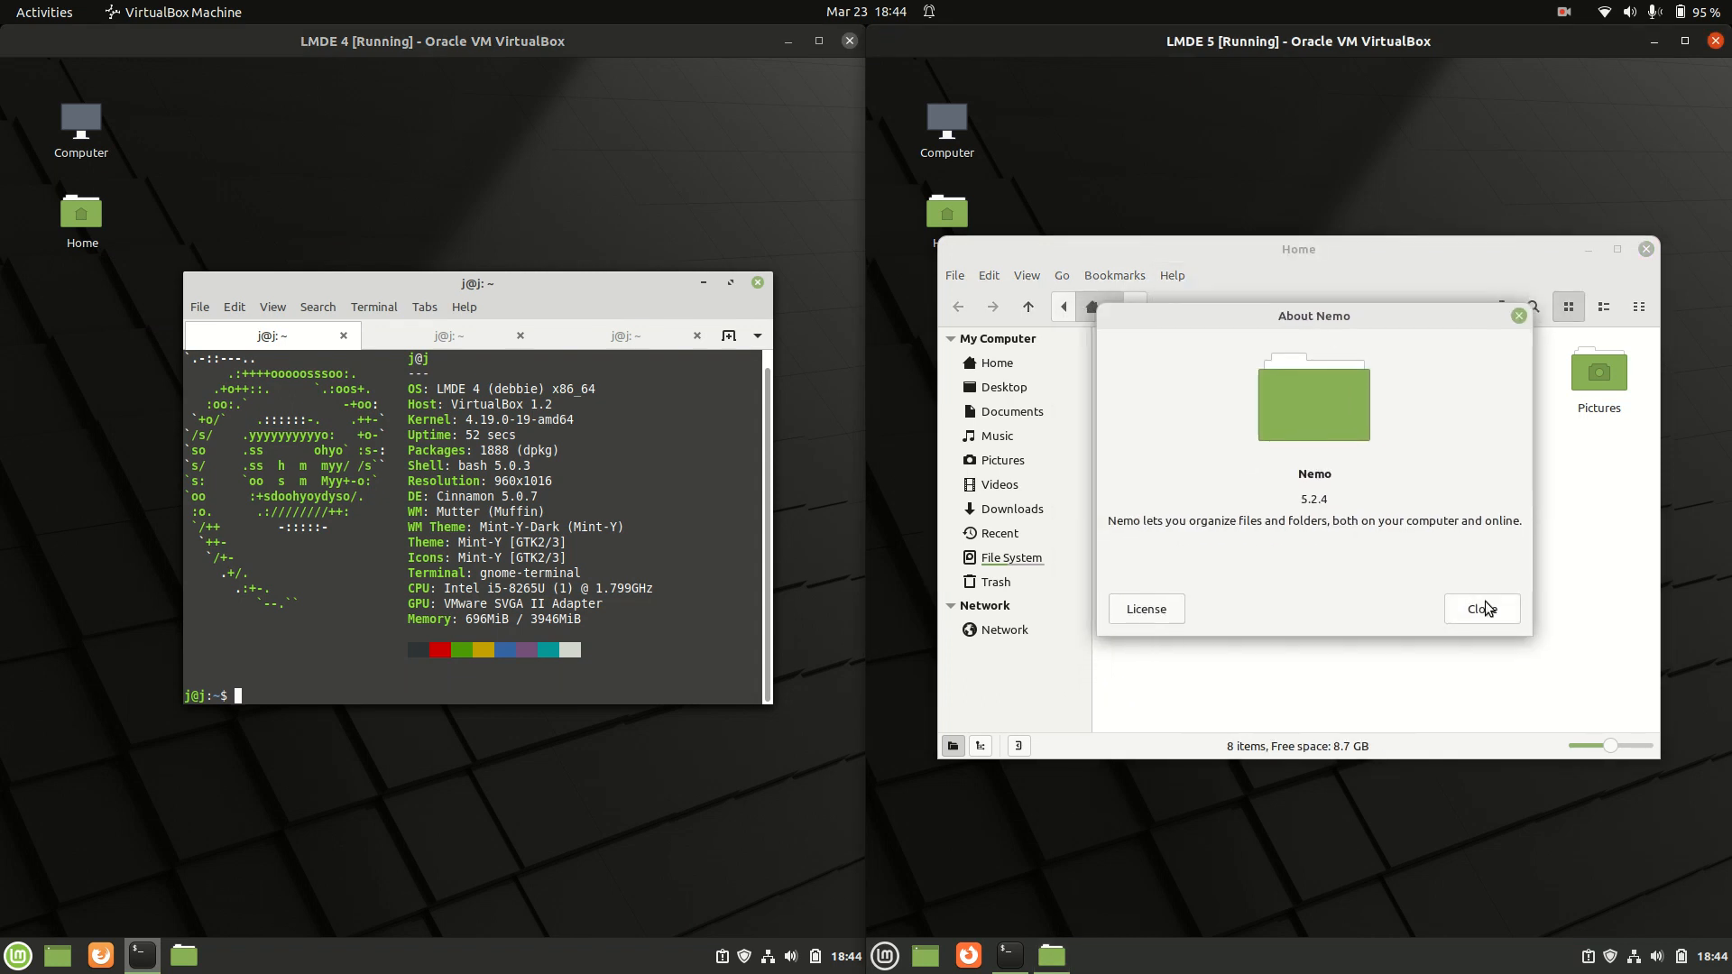
{"action": "left_click", "coordinate": [1481, 609]}
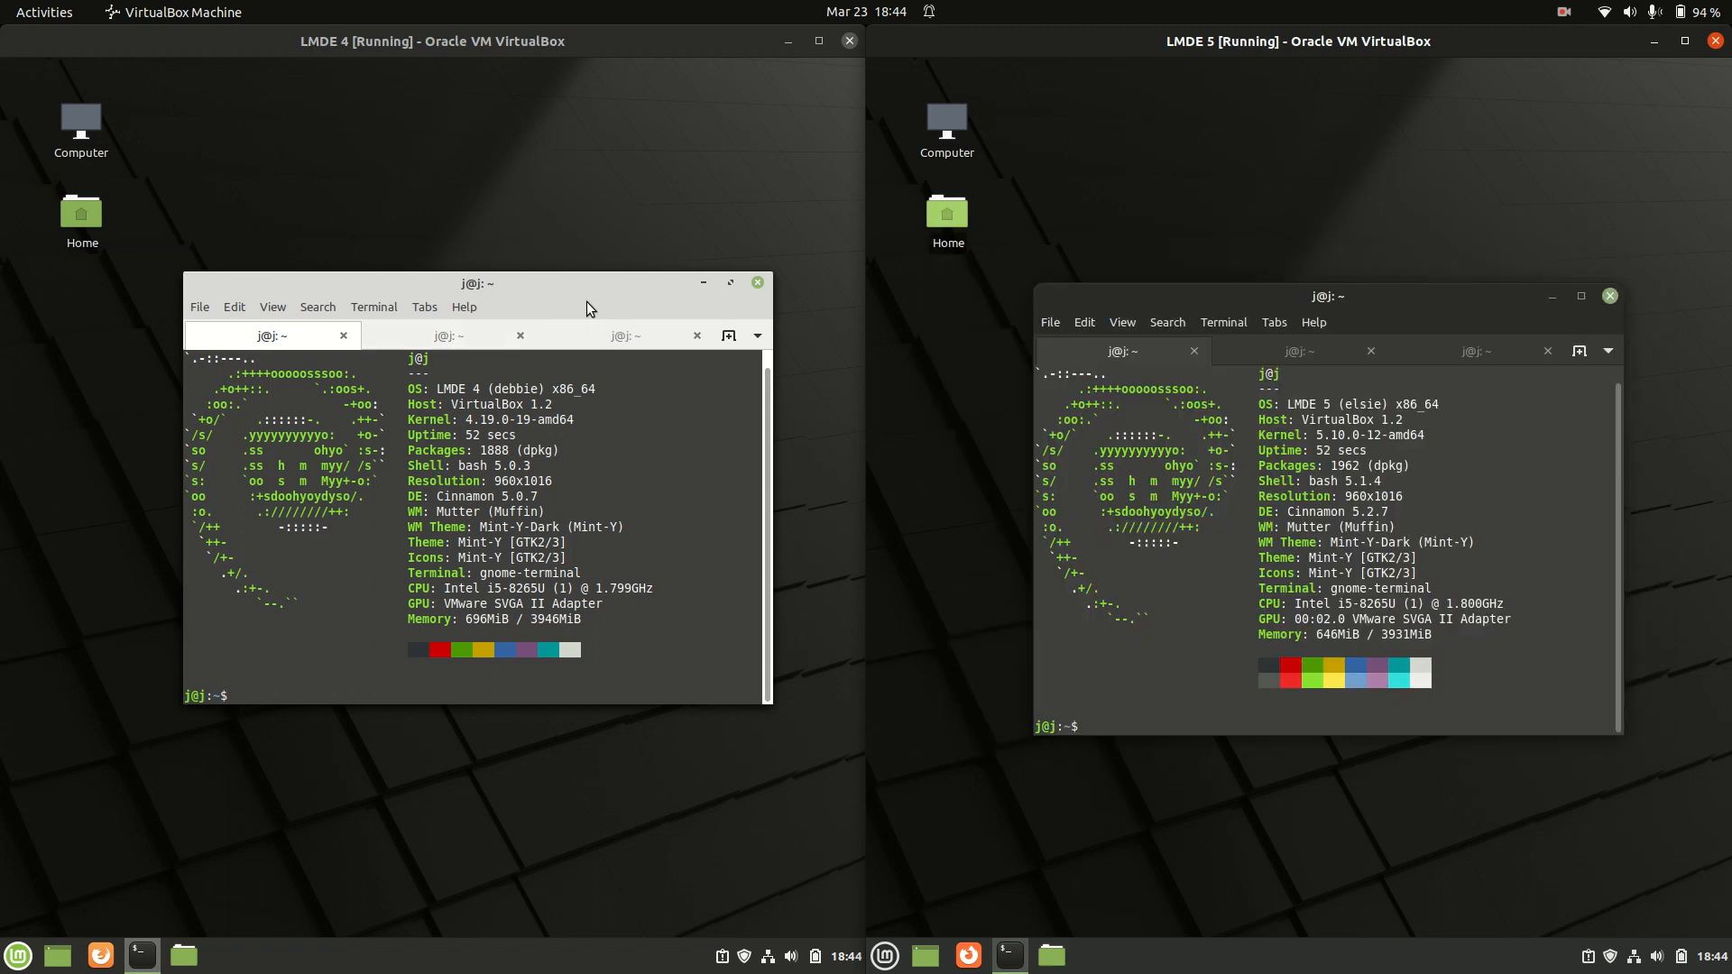
{"action": "left_click", "coordinate": [19, 955]}
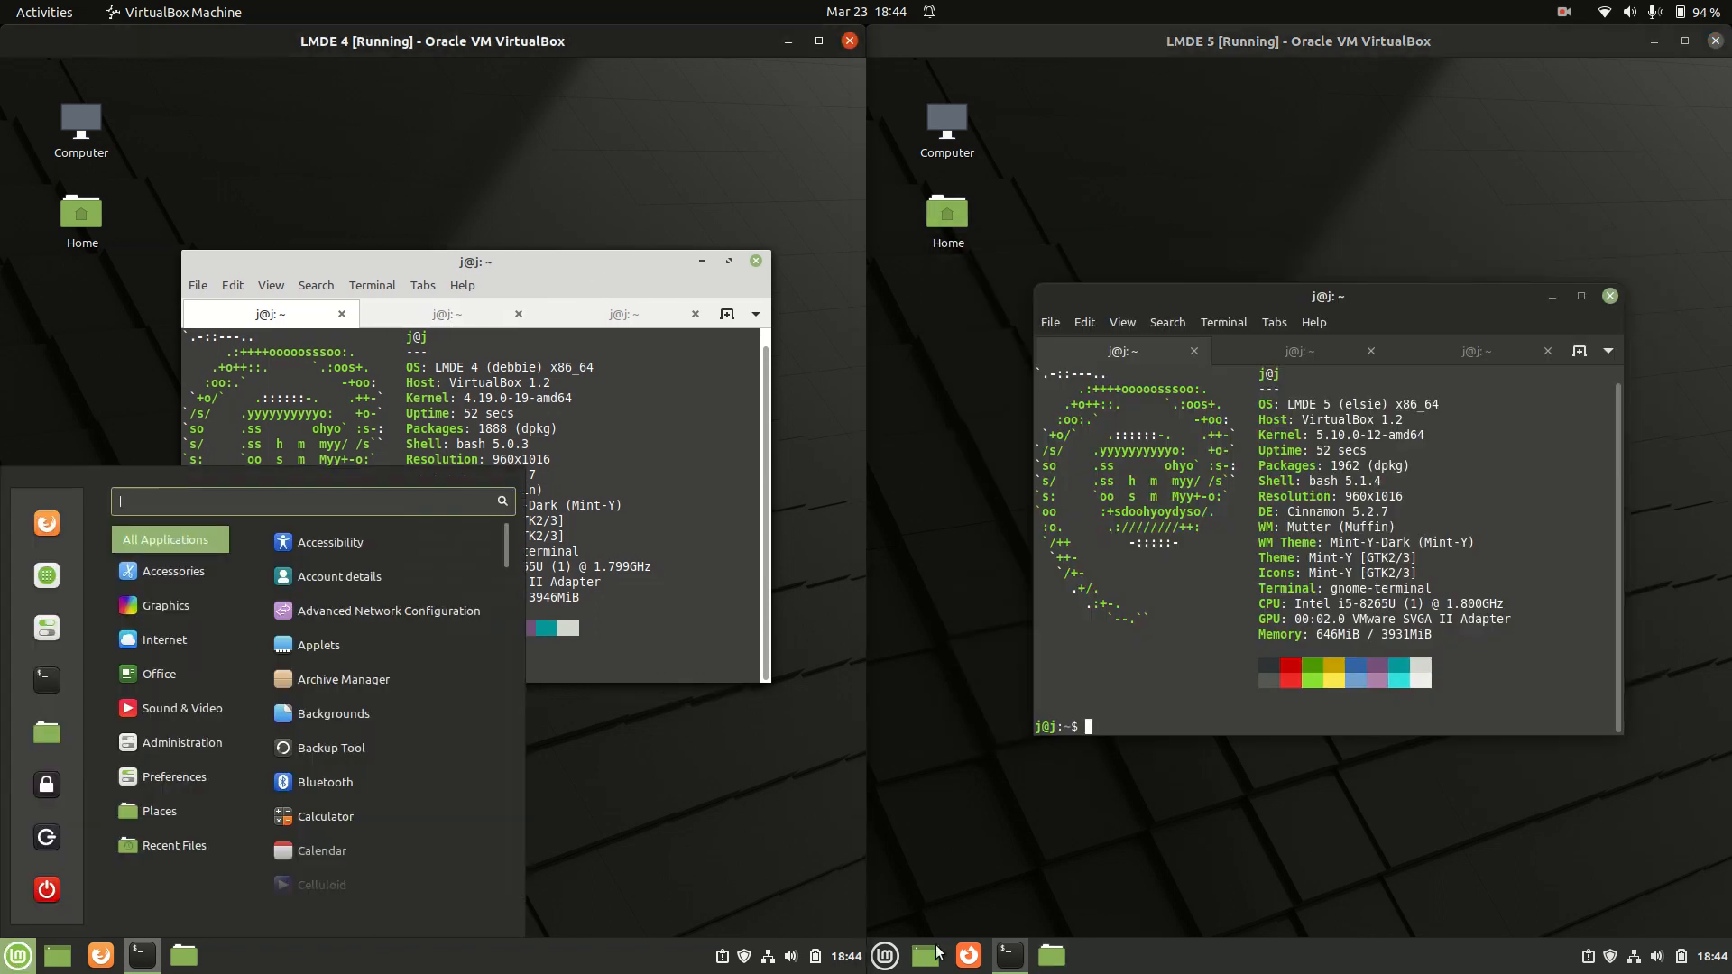
{"action": "left_click", "coordinate": [884, 956]}
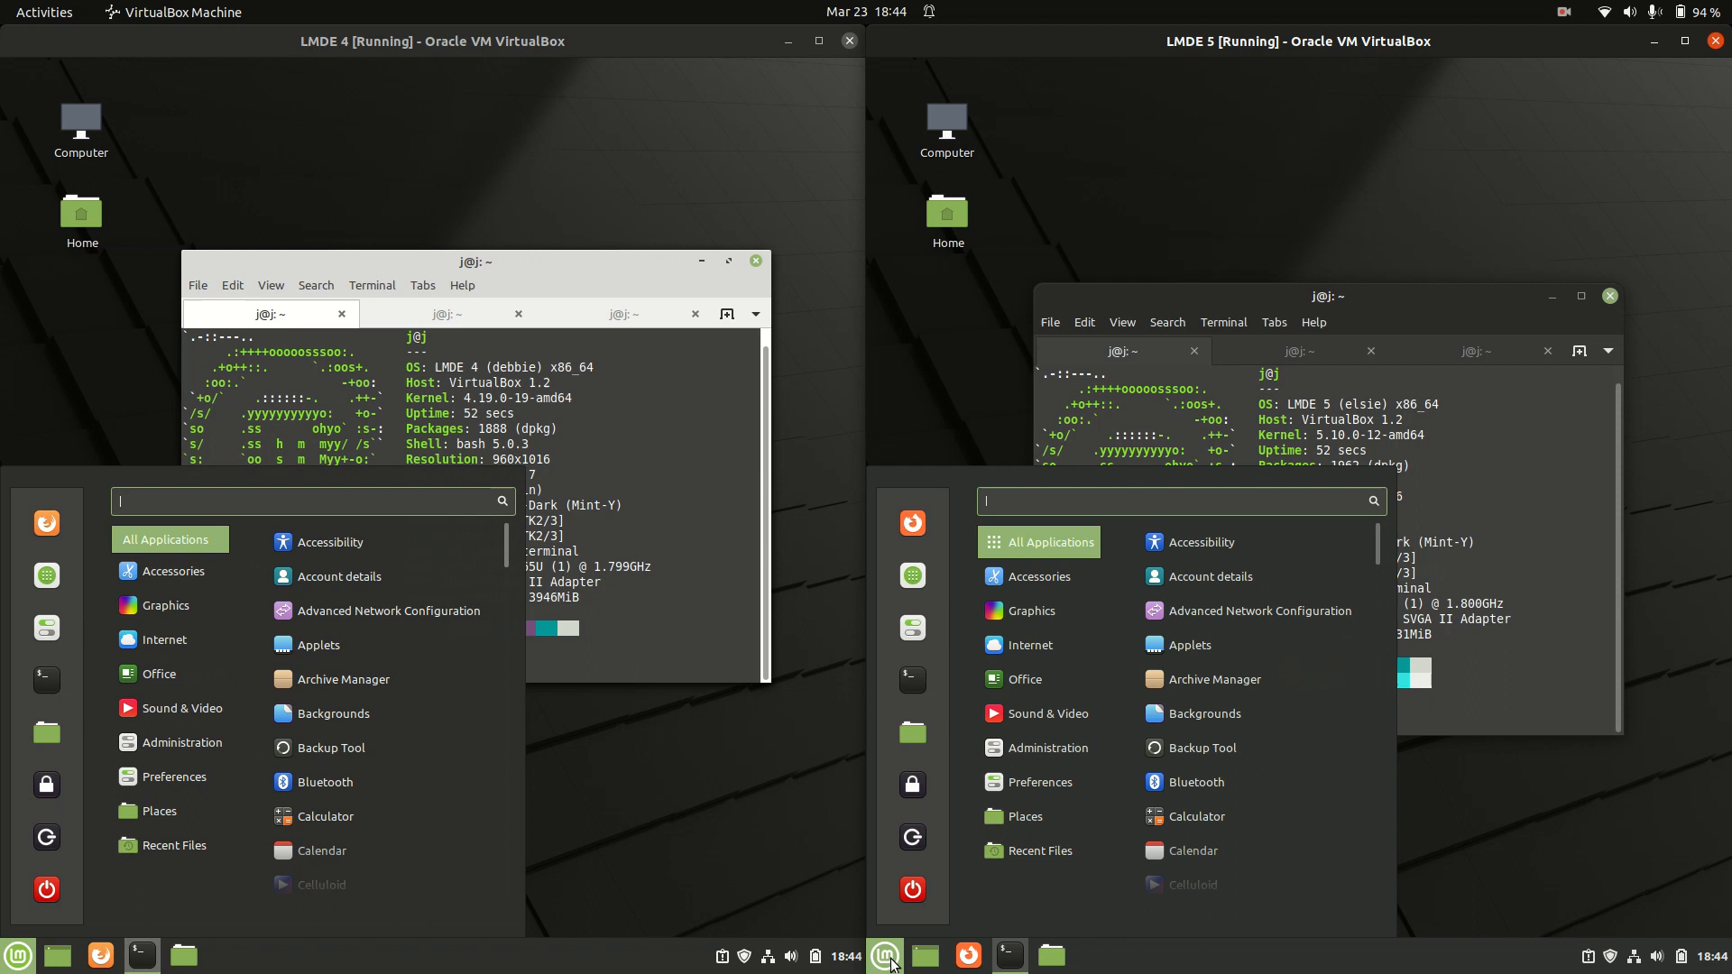
{"action": "mouse_move", "coordinate": [867, 648]}
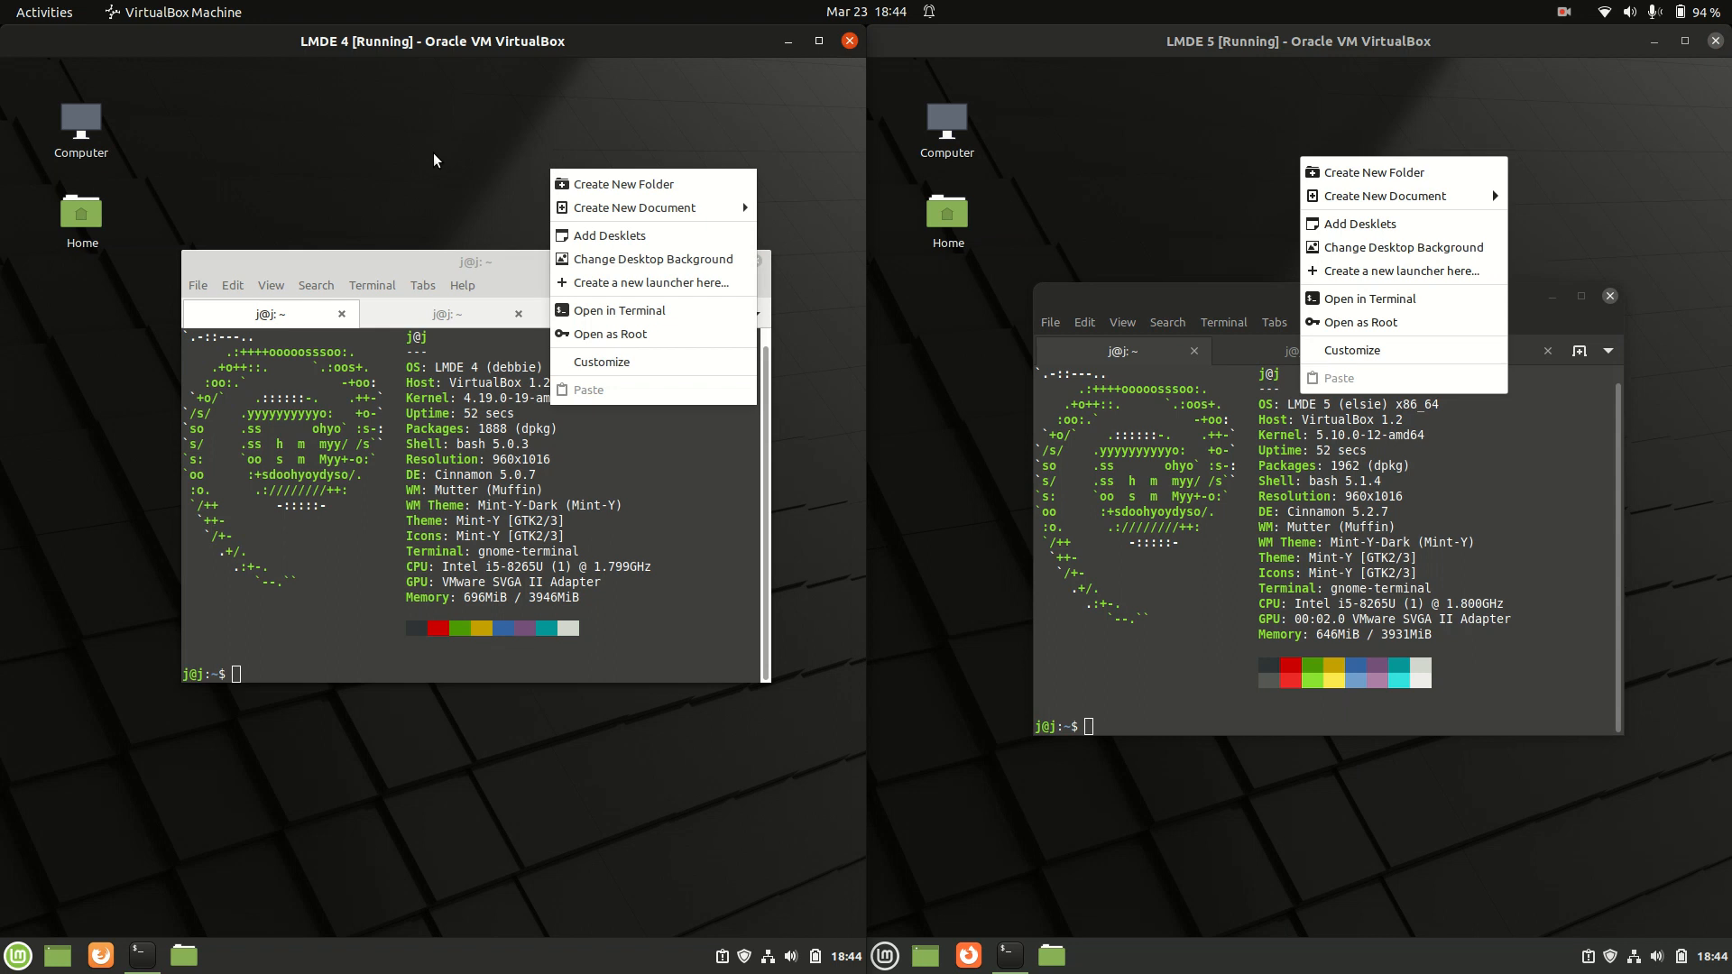
{"action": "mouse_move", "coordinate": [449, 164]}
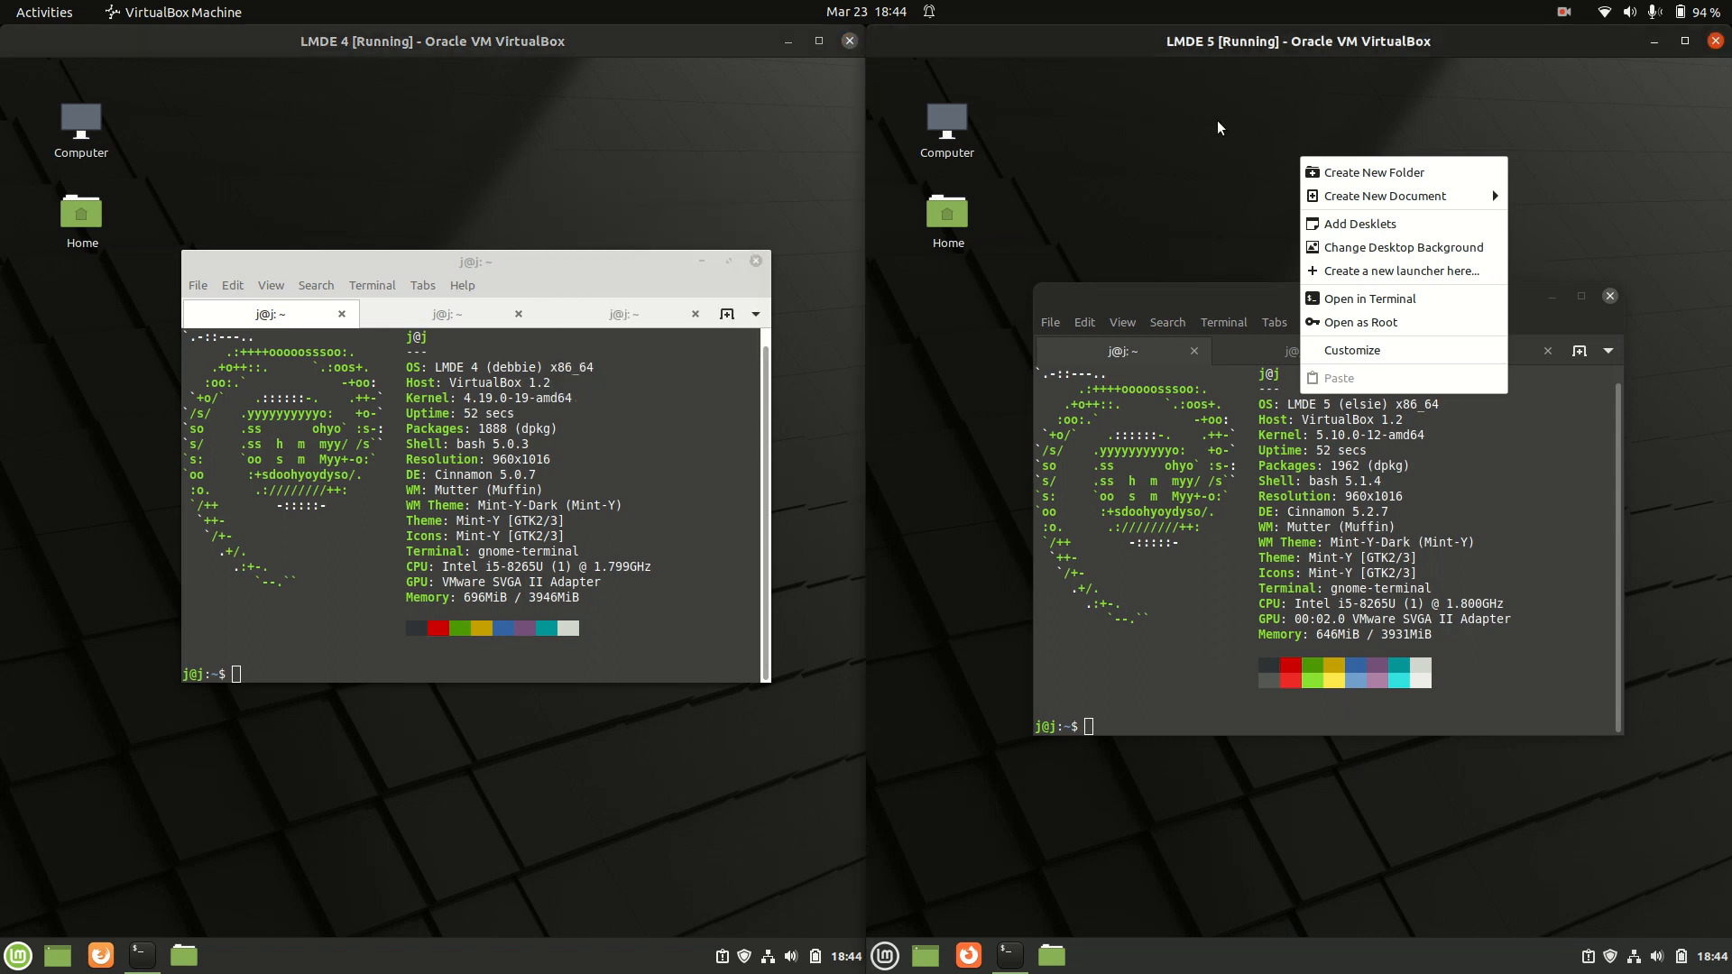
{"action": "left_click", "coordinate": [694, 168]}
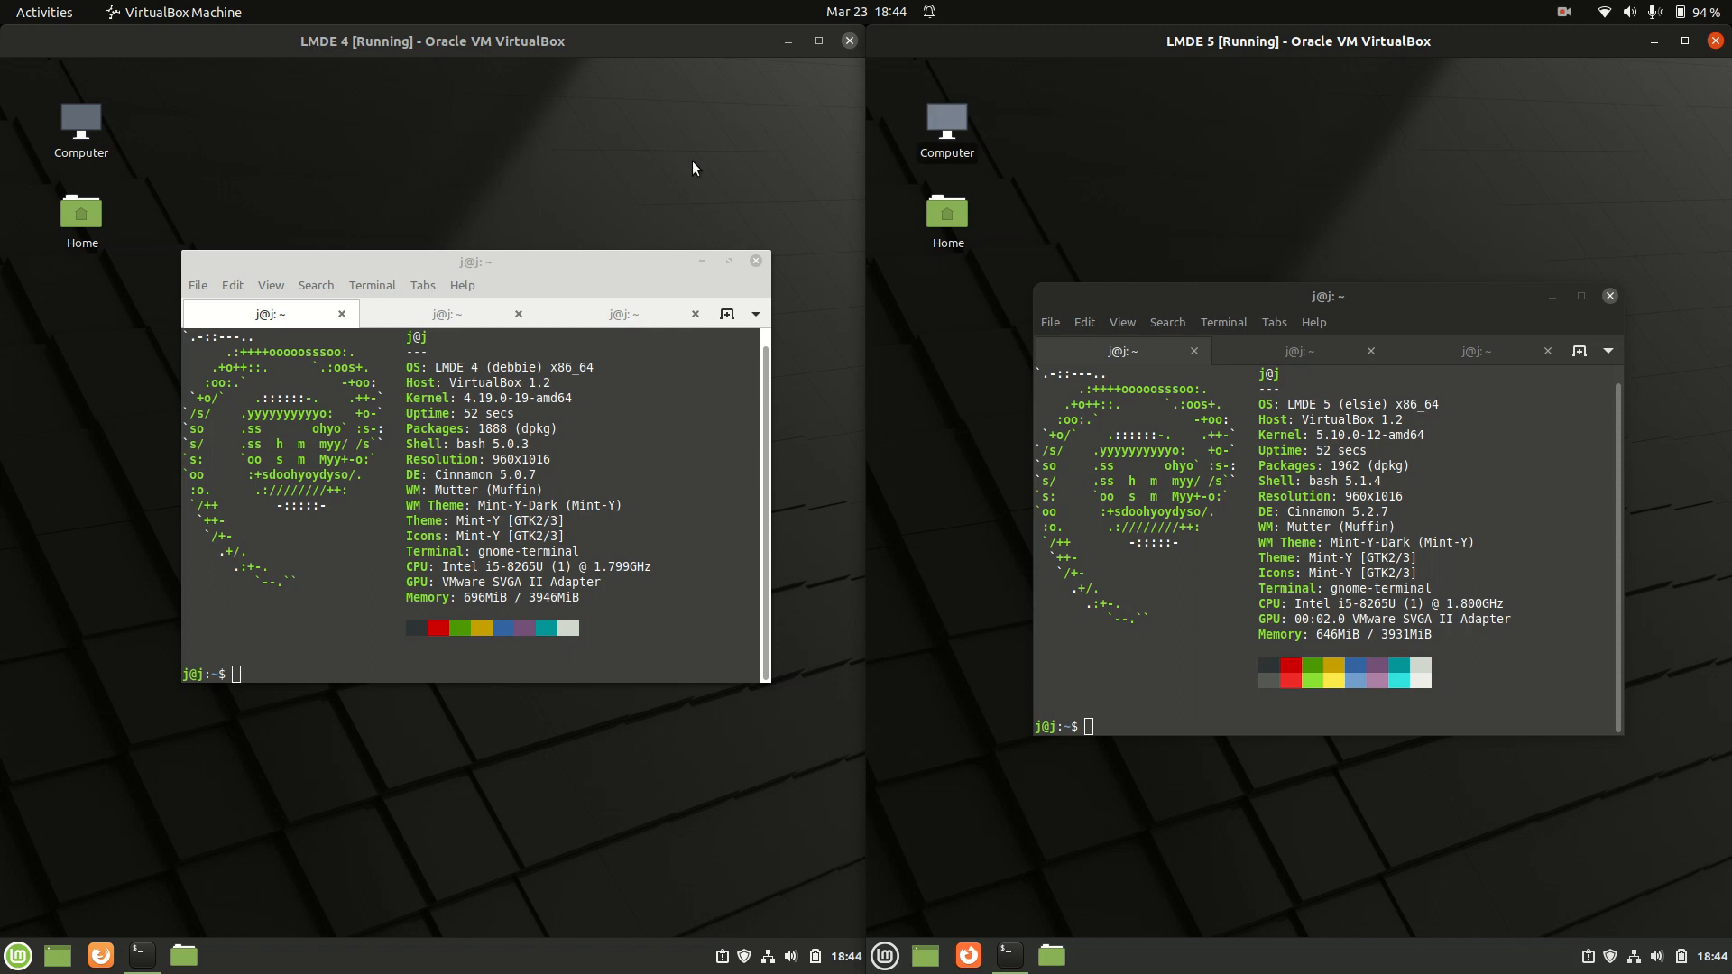
{"action": "left_click", "coordinate": [431, 40]}
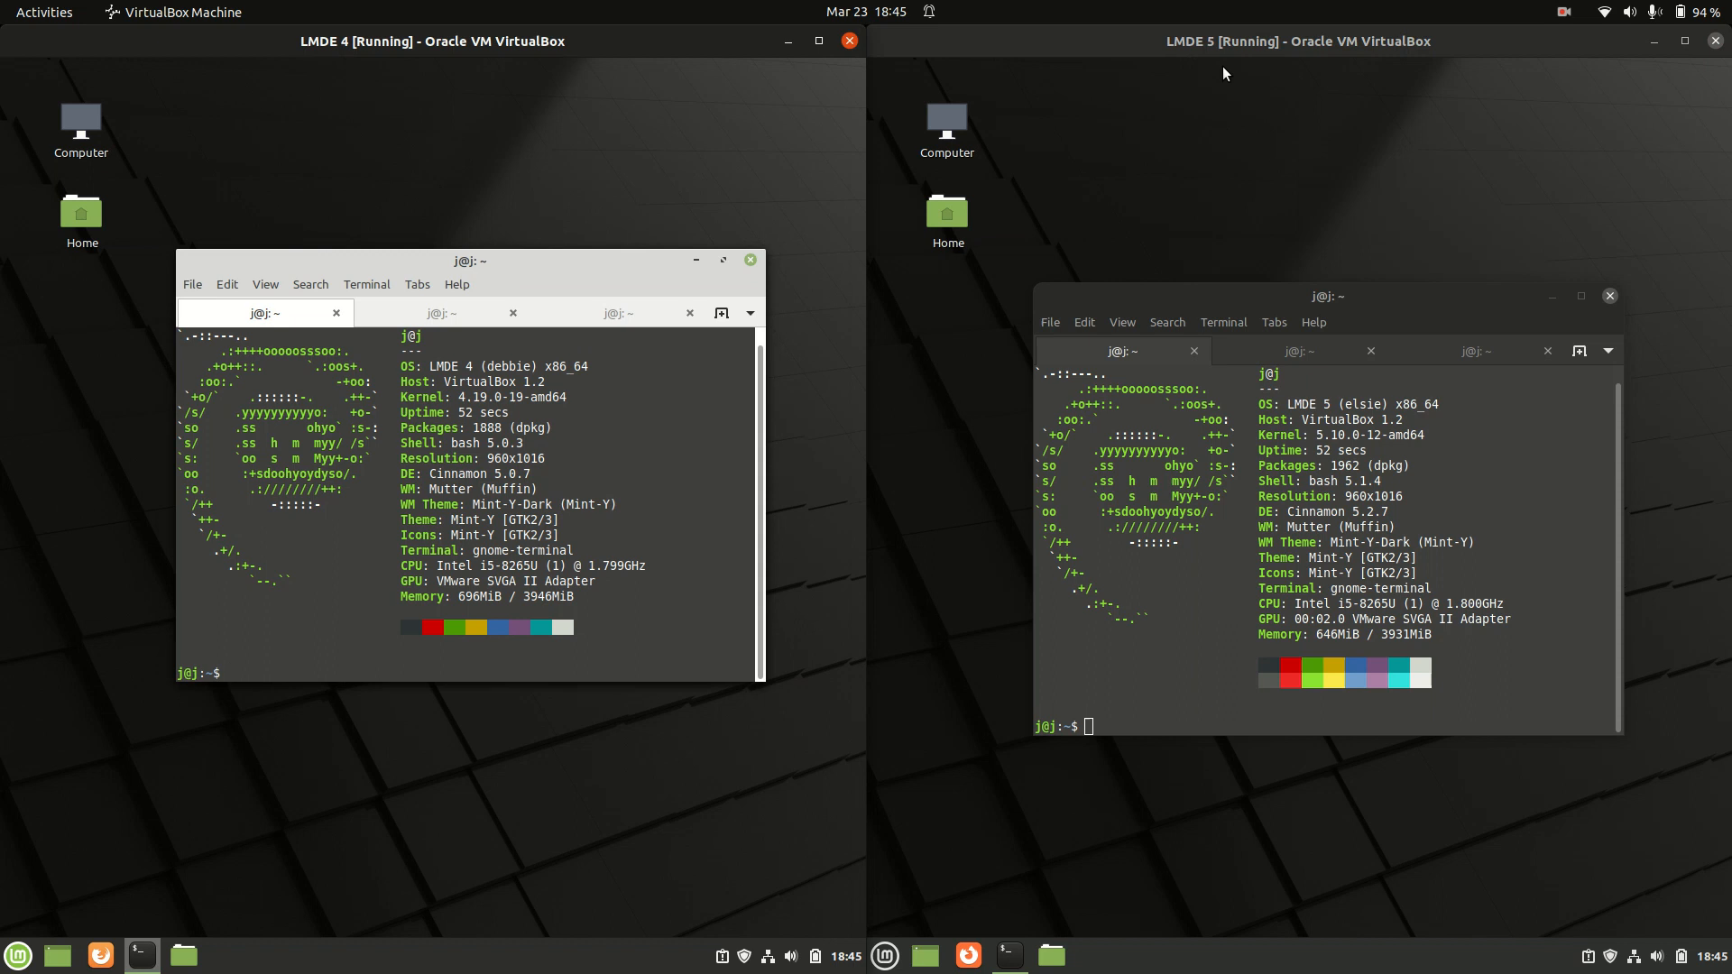
{"action": "mouse_move", "coordinate": [678, 146]}
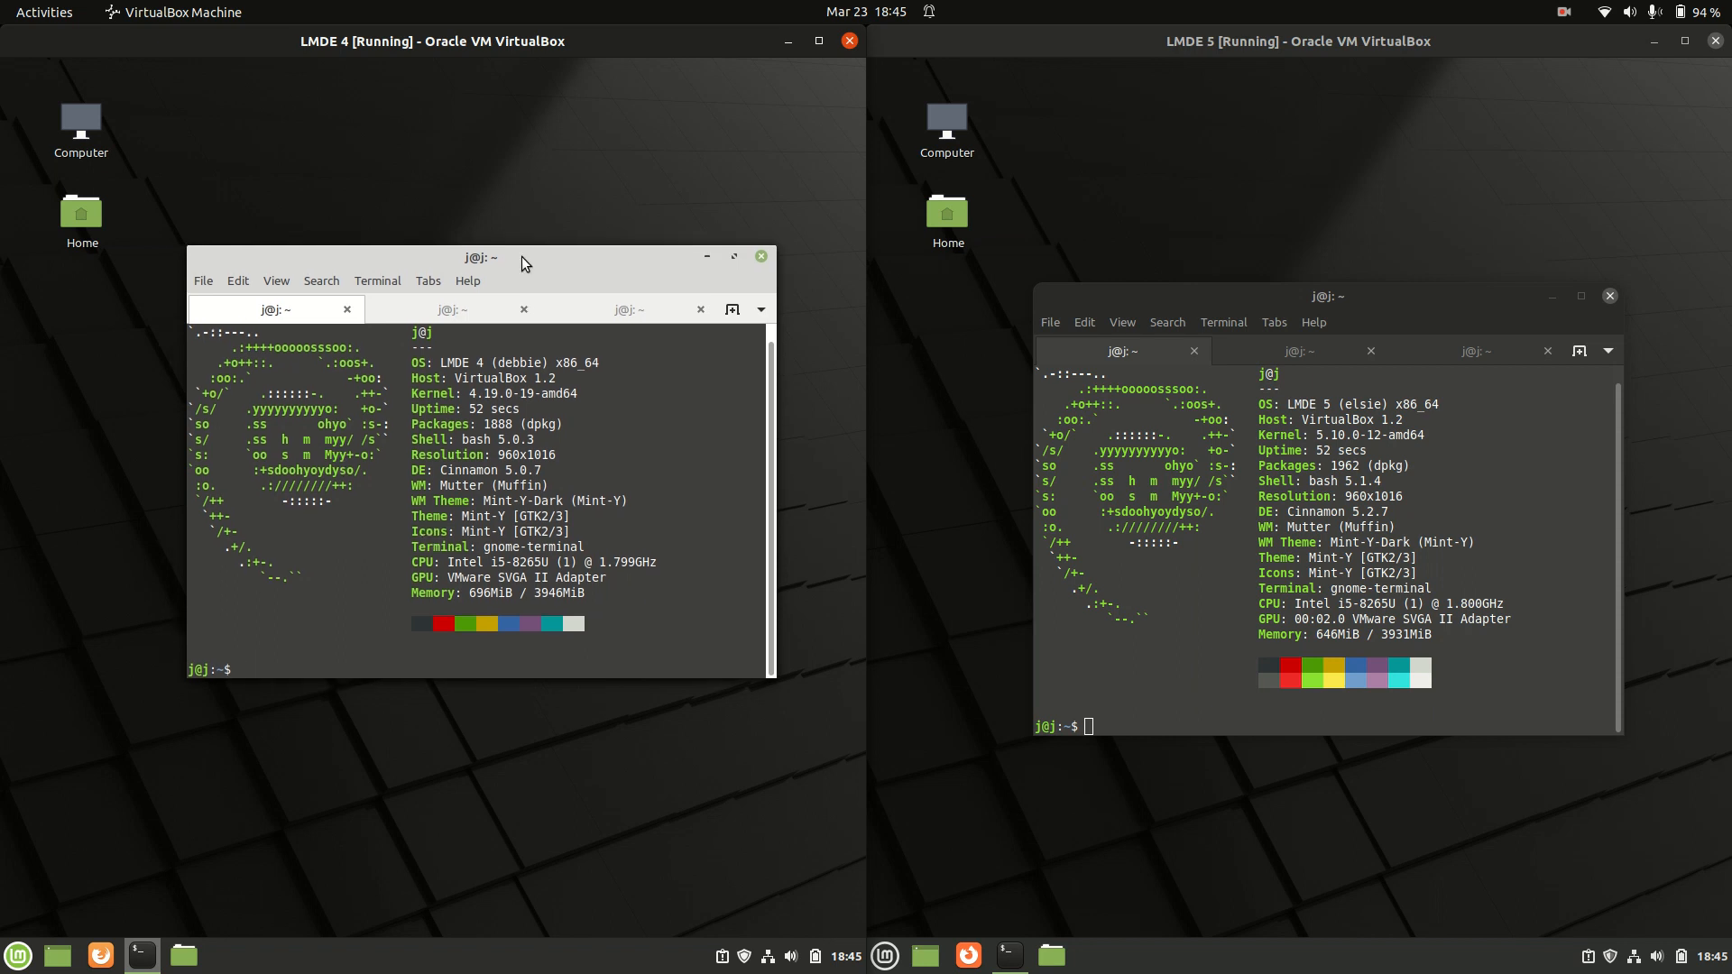
{"action": "left_click_drag", "start_coordinate": [521, 257], "coordinate": [527, 306]}
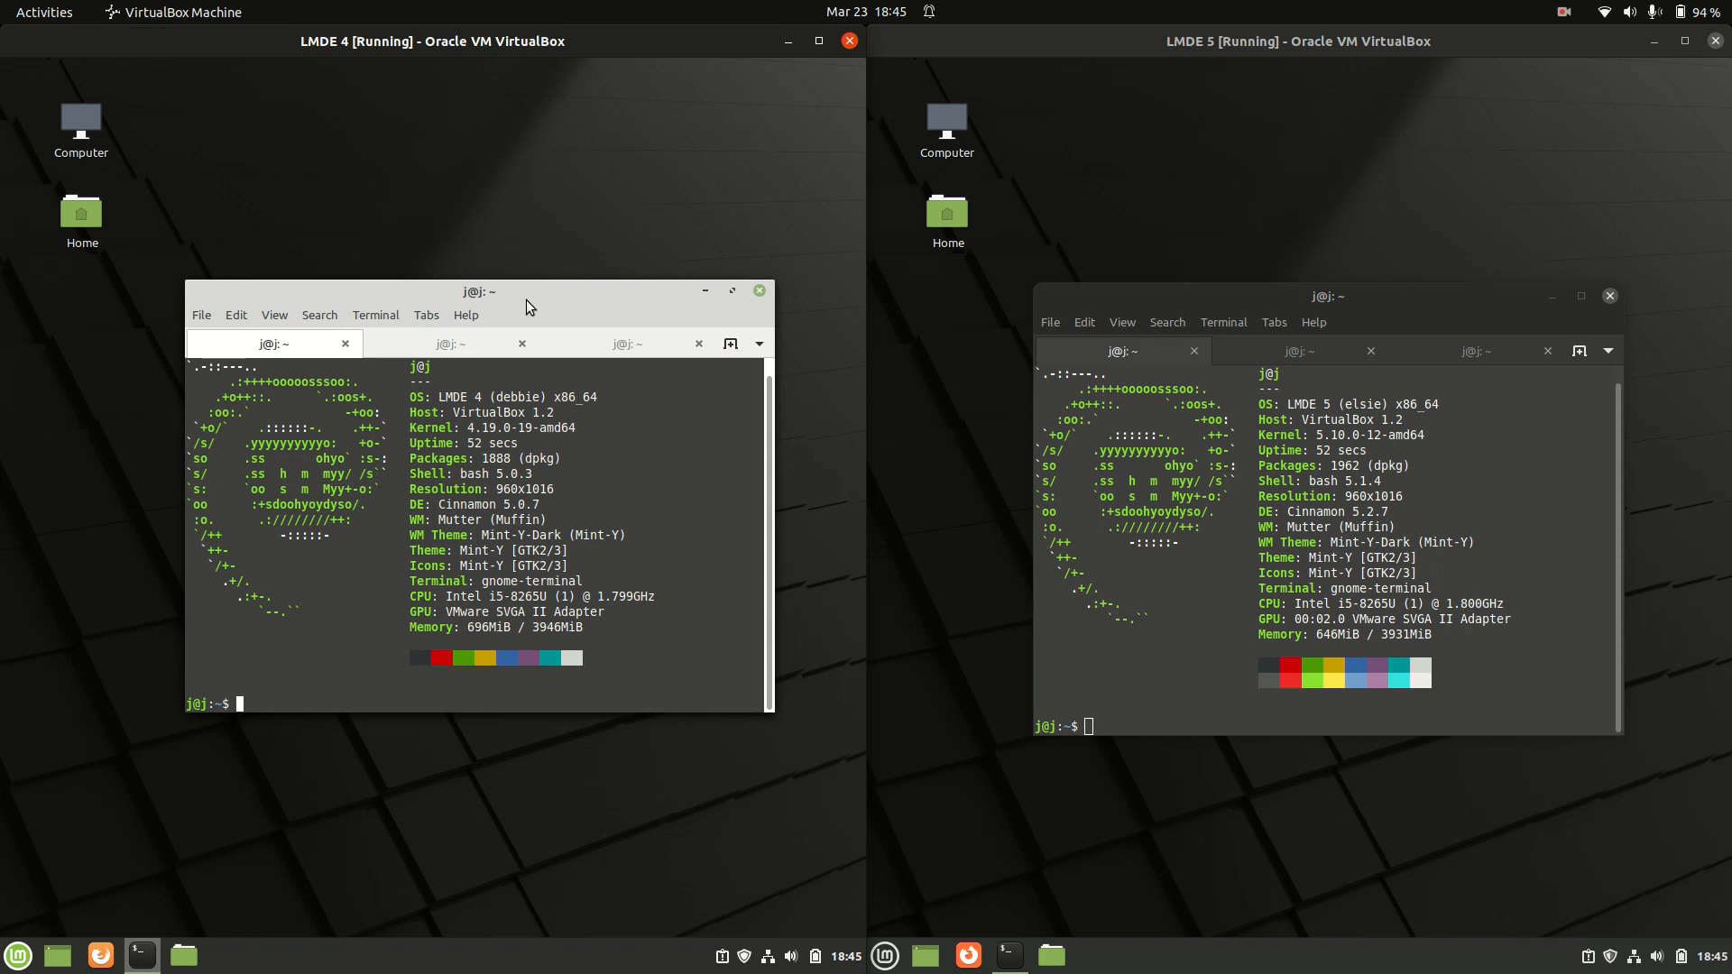
{"action": "mouse_move", "coordinate": [957, 339]}
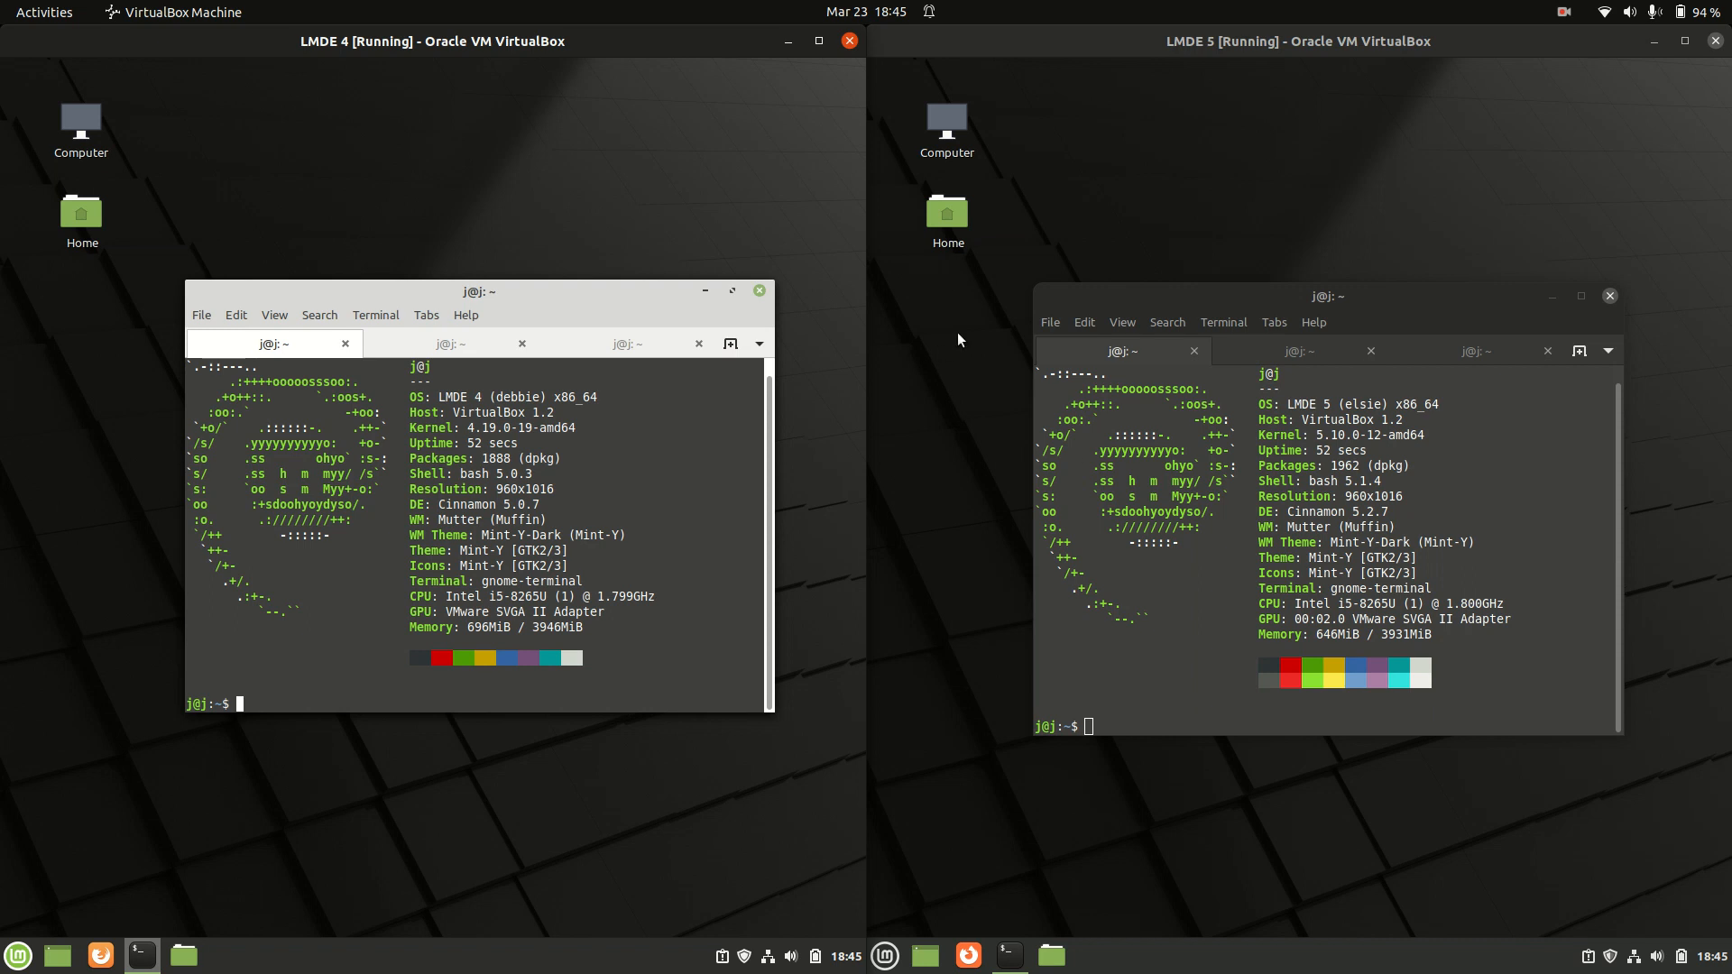
{"action": "mouse_move", "coordinate": [588, 300]}
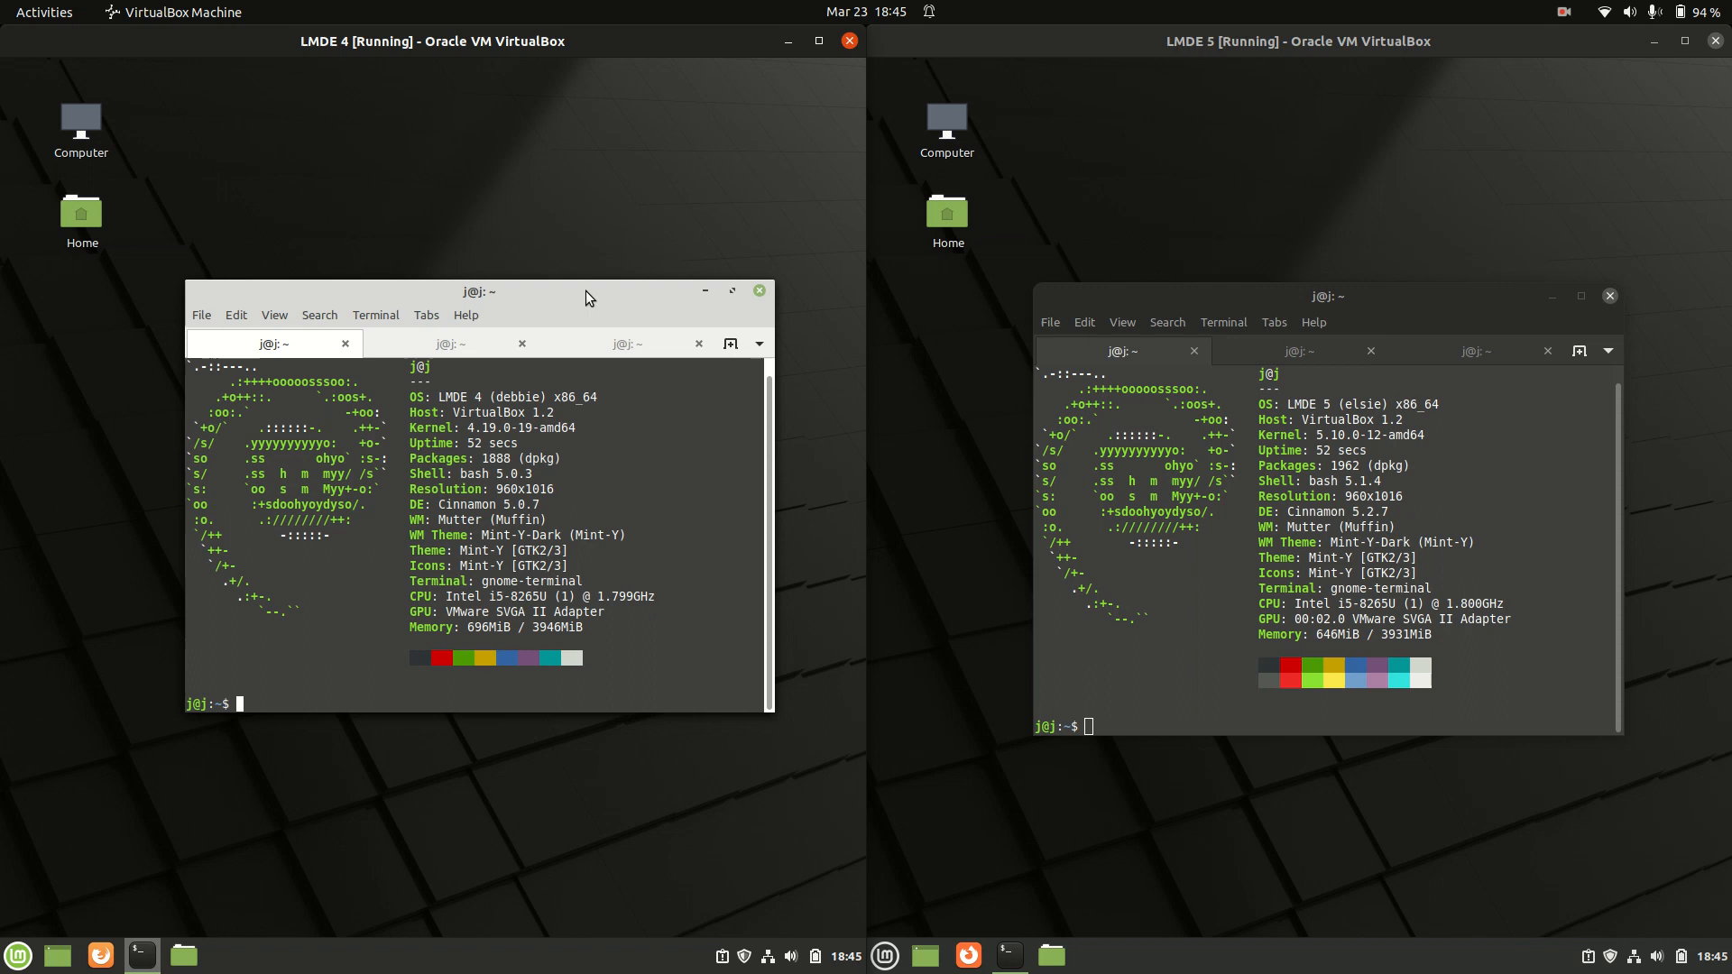
{"action": "mouse_move", "coordinate": [533, 307]}
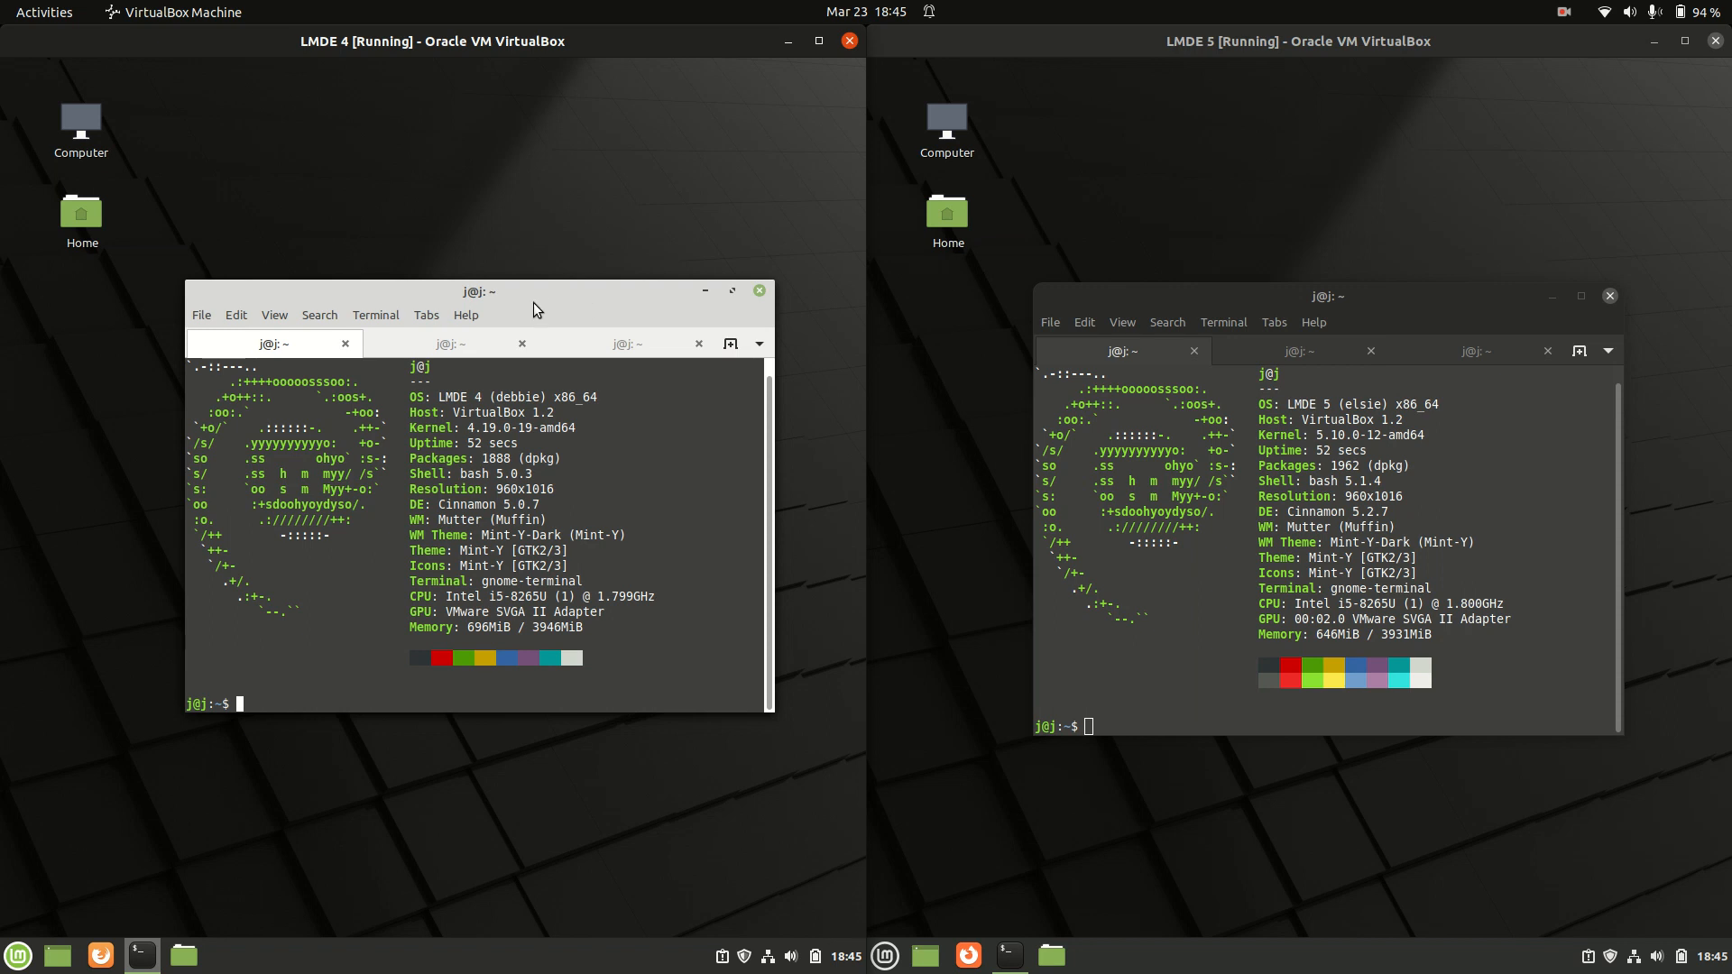
{"action": "mouse_move", "coordinate": [551, 319]}
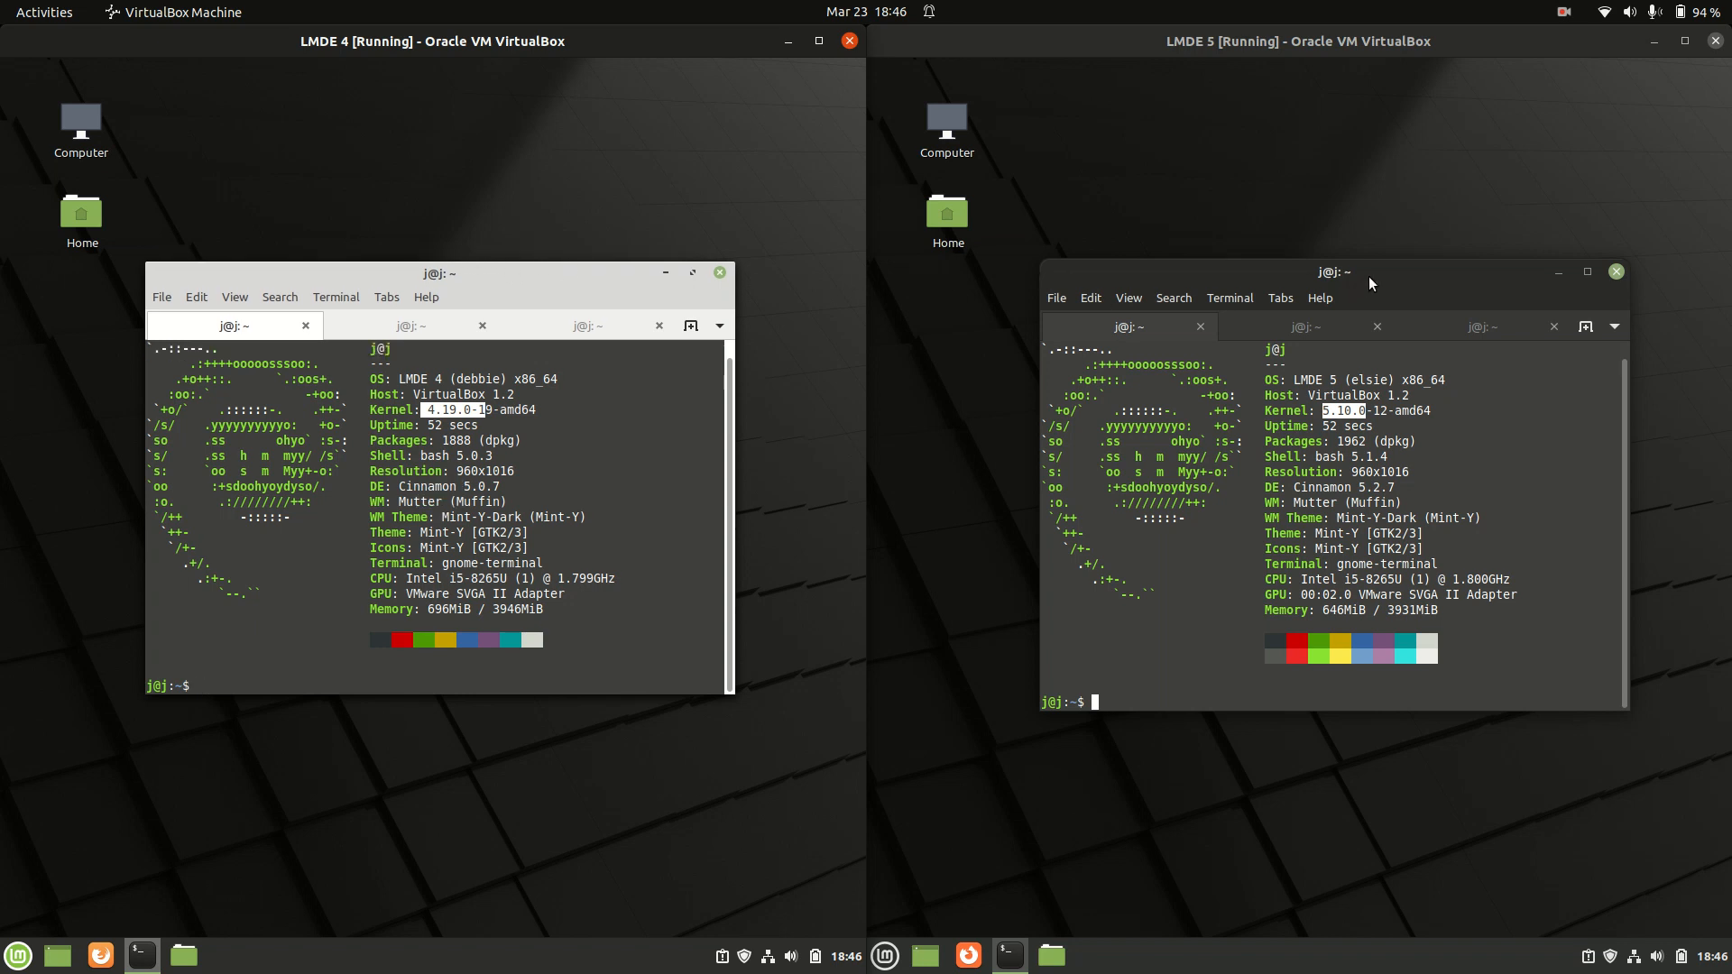
Run htop in the LMDE 5 terminal's second tab
{"action": "type", "text": "htop"}
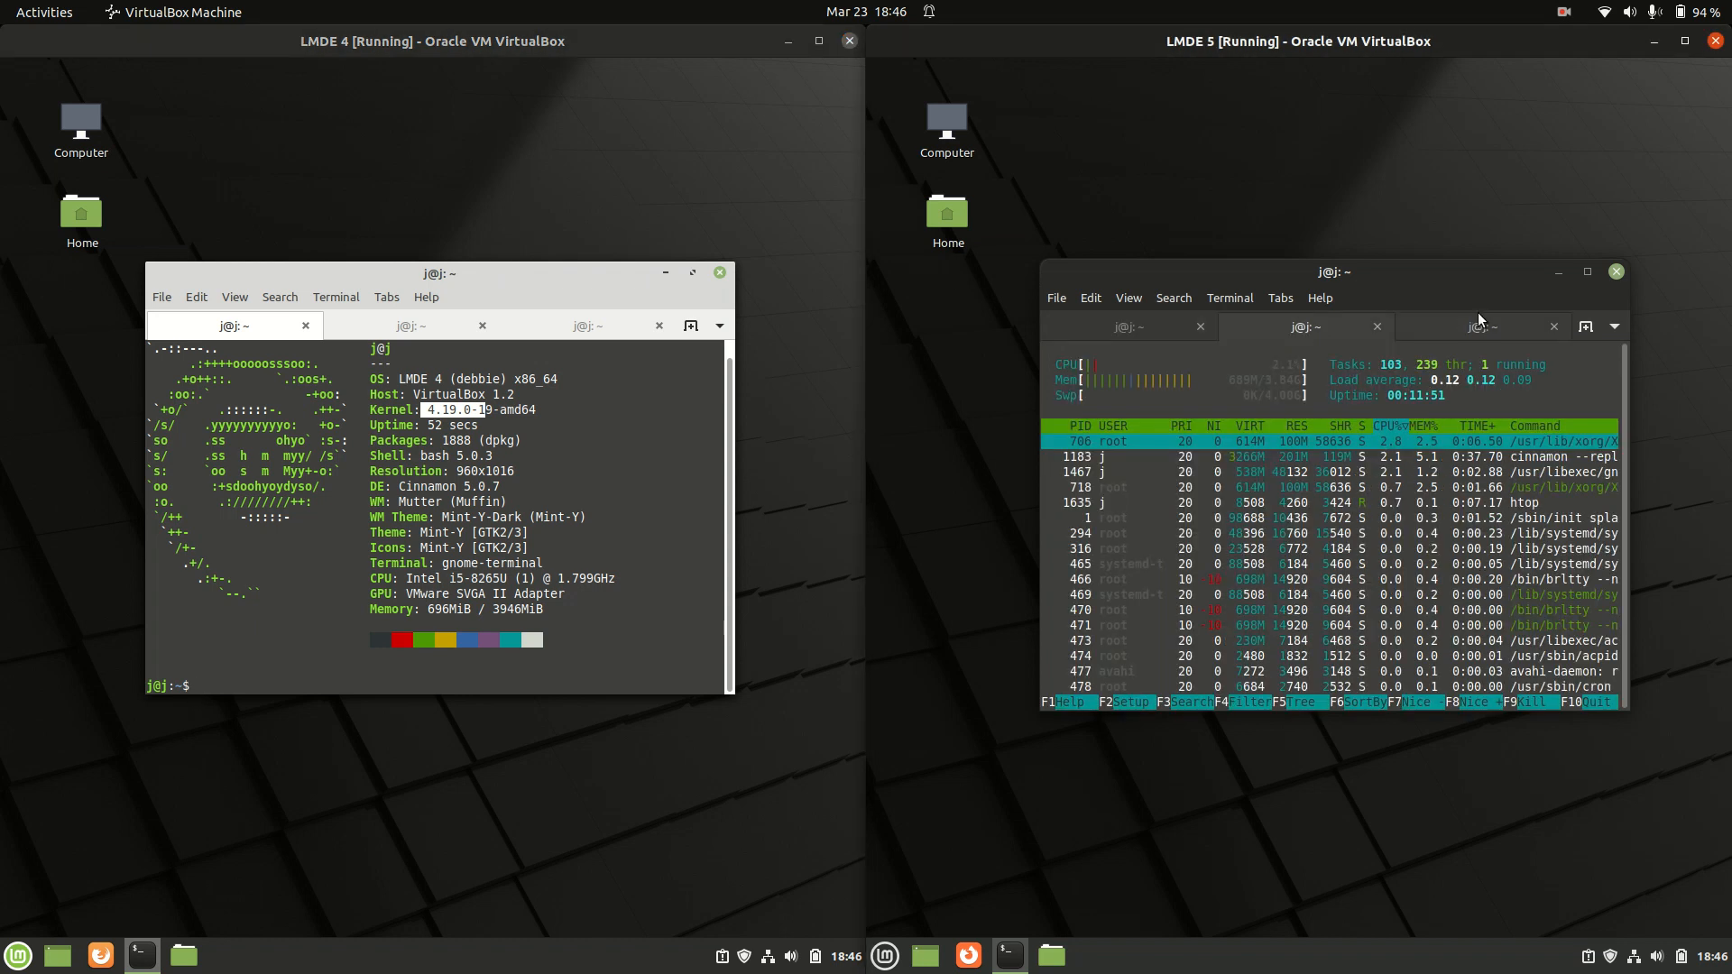